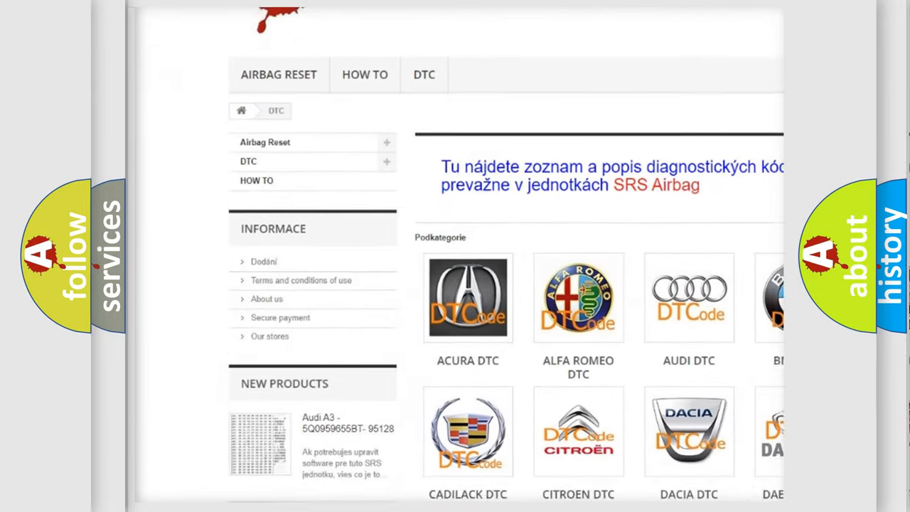
scroll("down", 3)
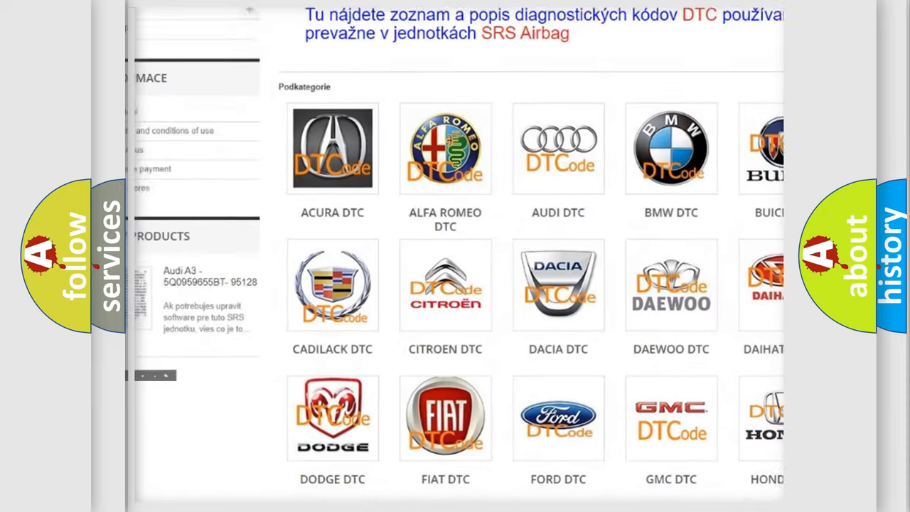
scroll("down", 3)
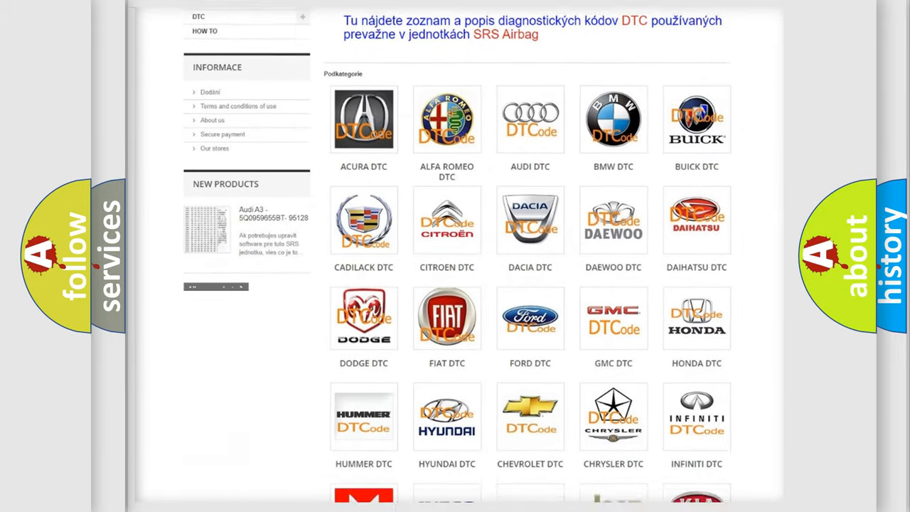
scroll("down", 3)
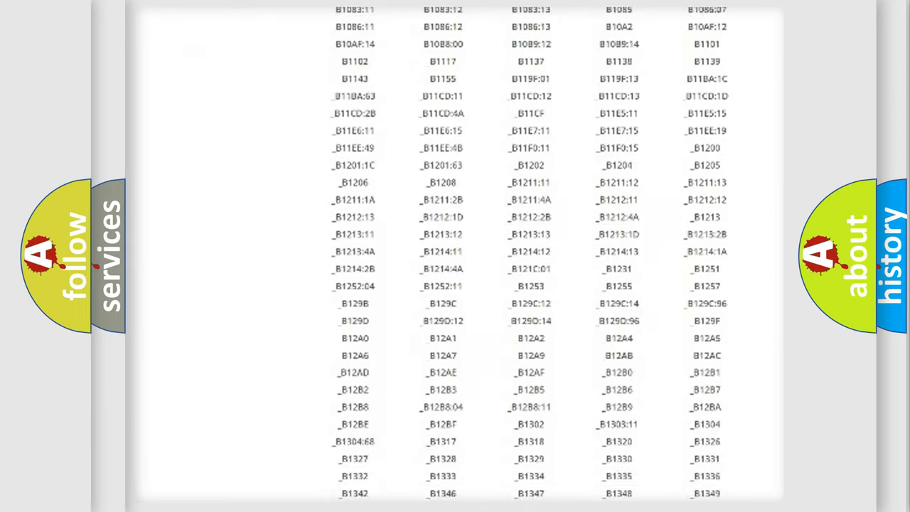
scroll("down", 3)
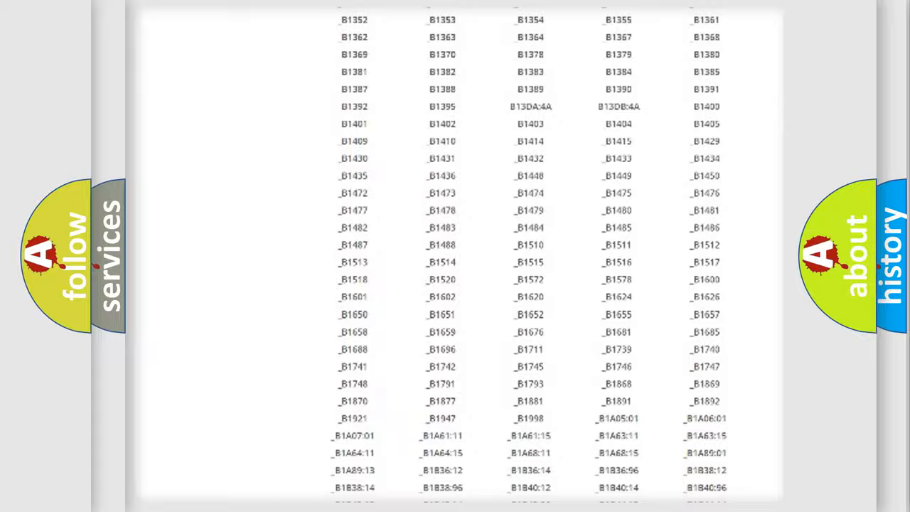
scroll("up", 3)
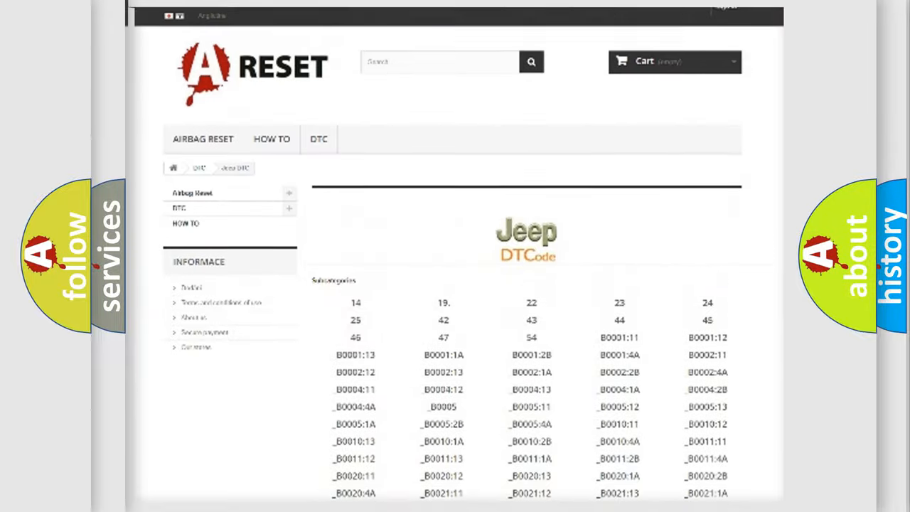